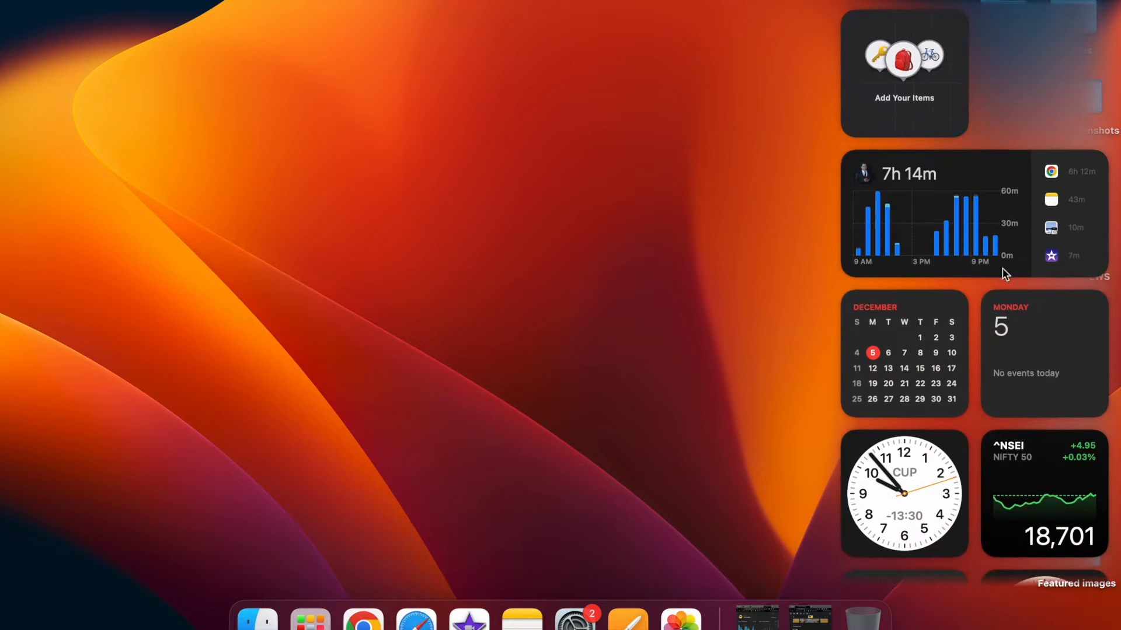
Step: Enter widget editing mode, scroll the gallery and add another Calendar Month widget
scroll(down, 3)
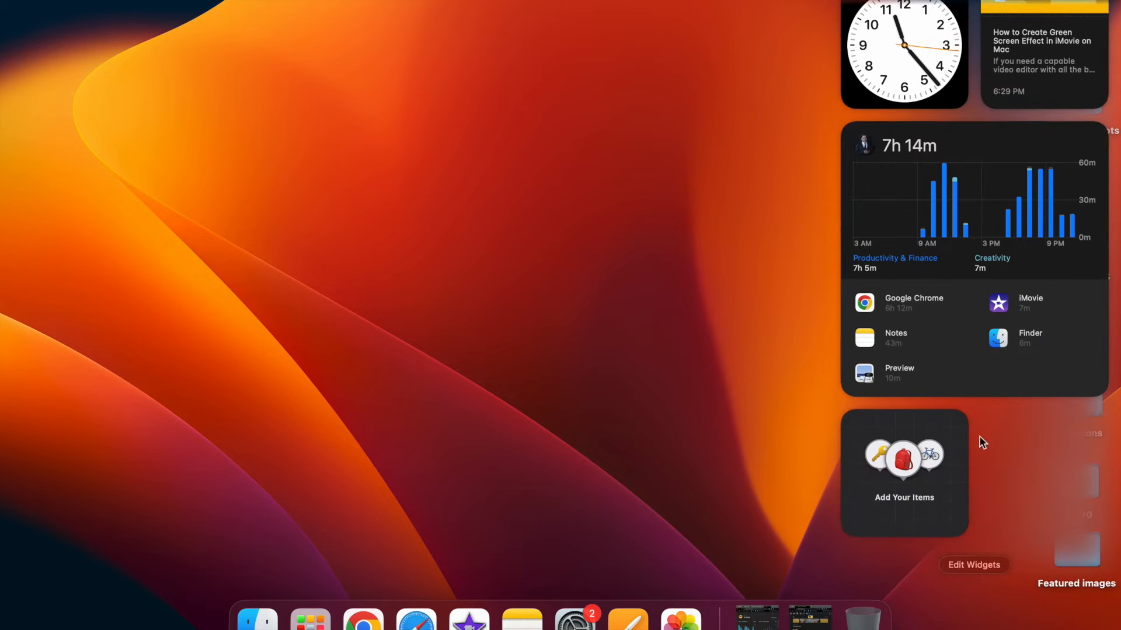
mouse_move(969, 569)
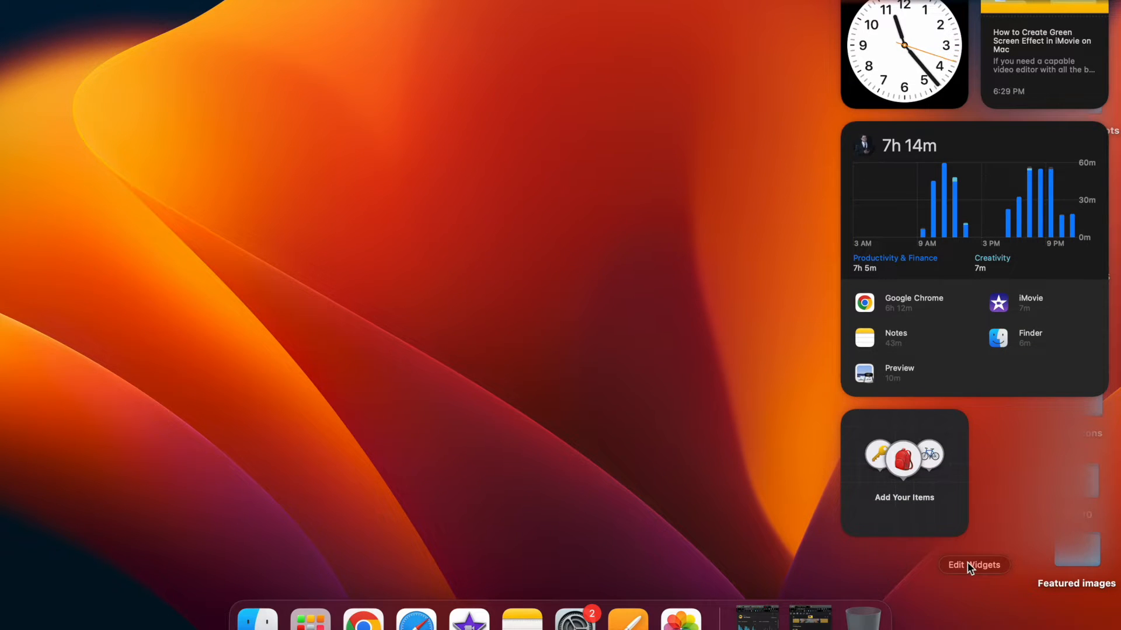
click(974, 565)
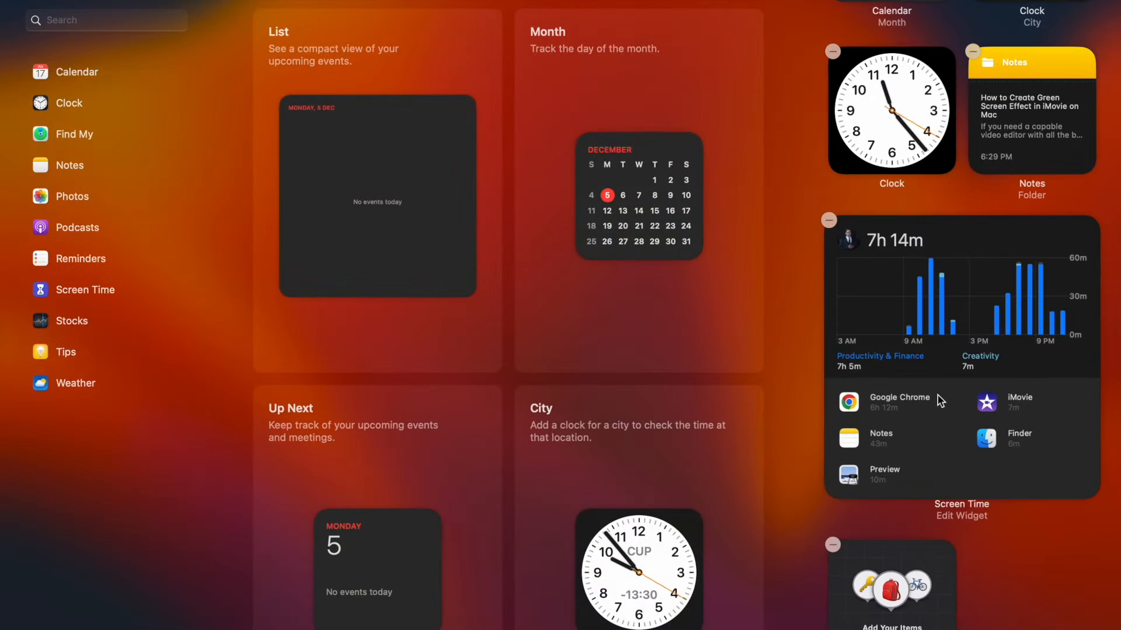
scroll(down, 3)
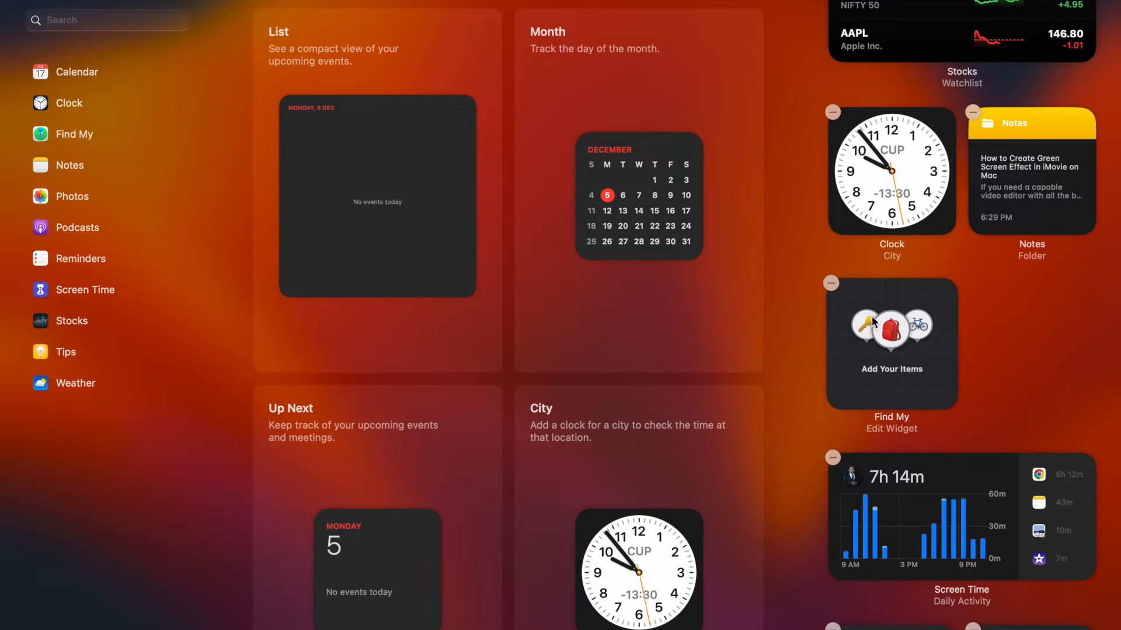
scroll(down, 3)
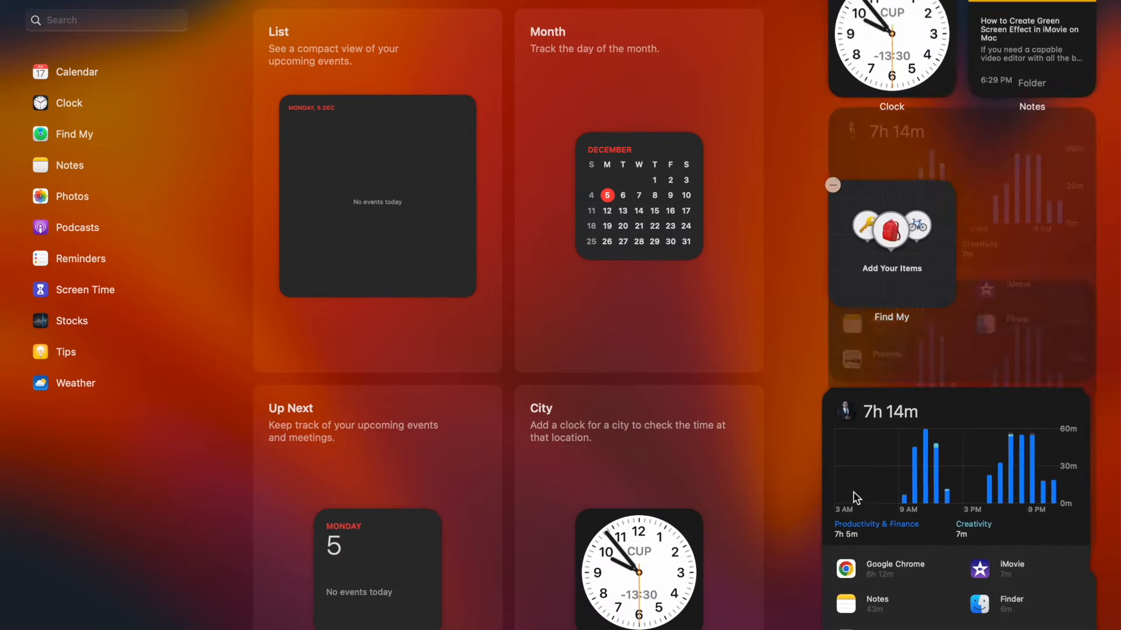
scroll(down, 3)
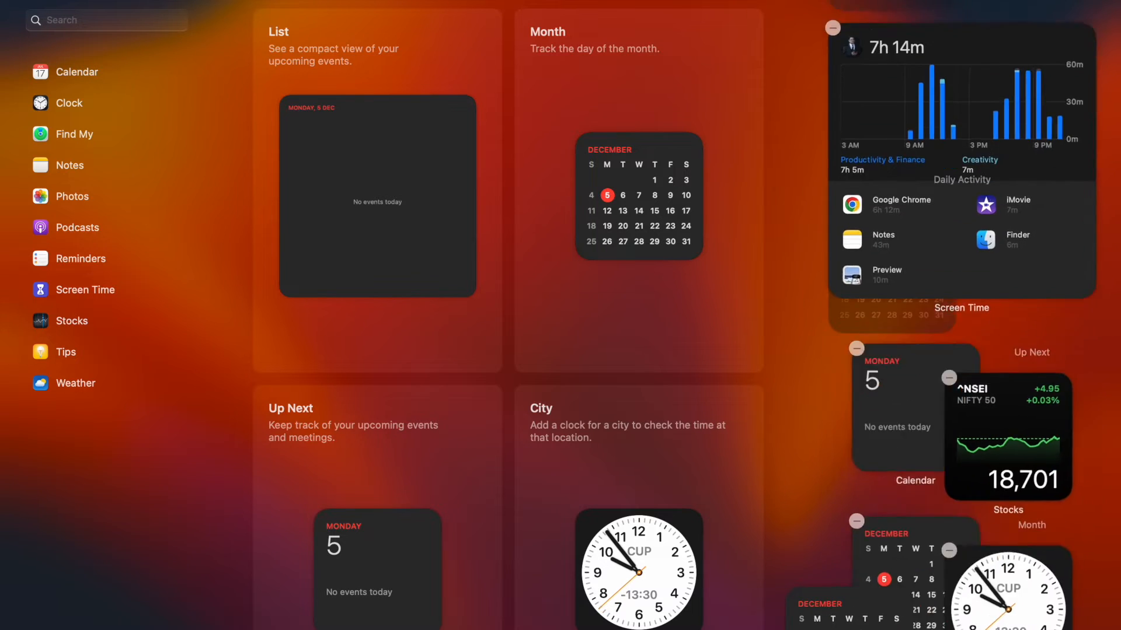
scroll(down, 3)
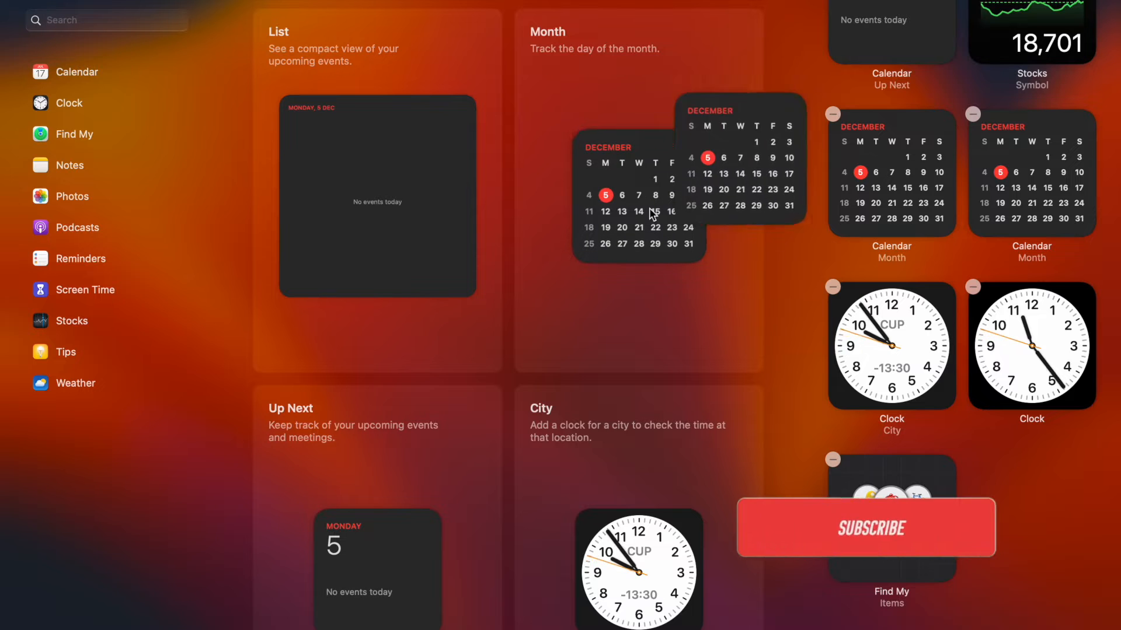
click(871, 528)
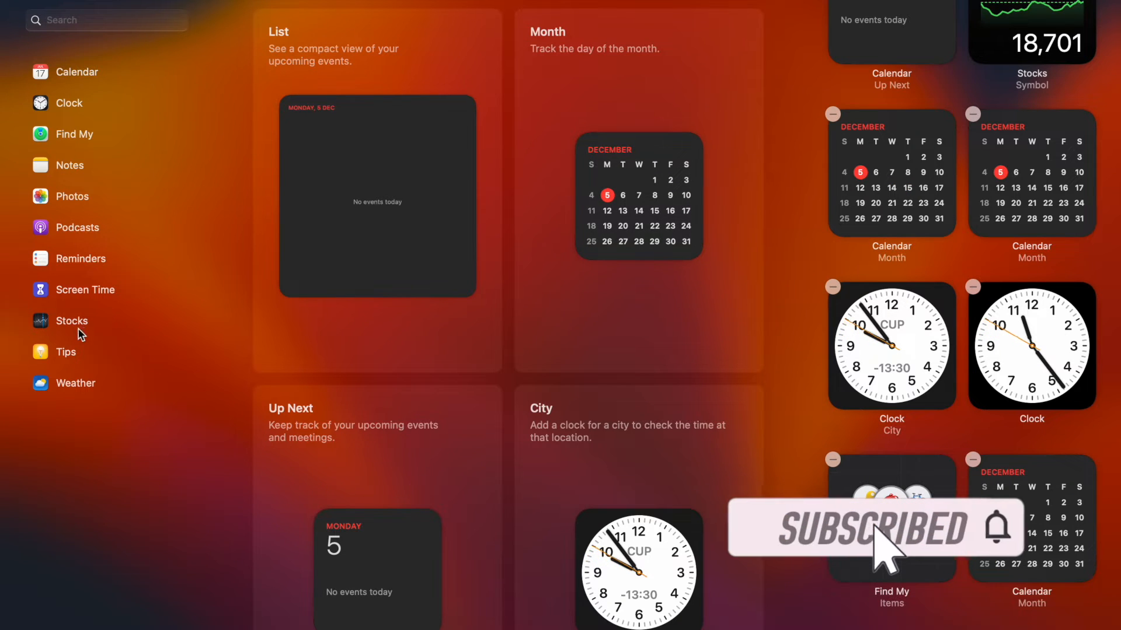
Step: Browse the Stocks widgets and preview the Watchlist widget at large size
click(72, 321)
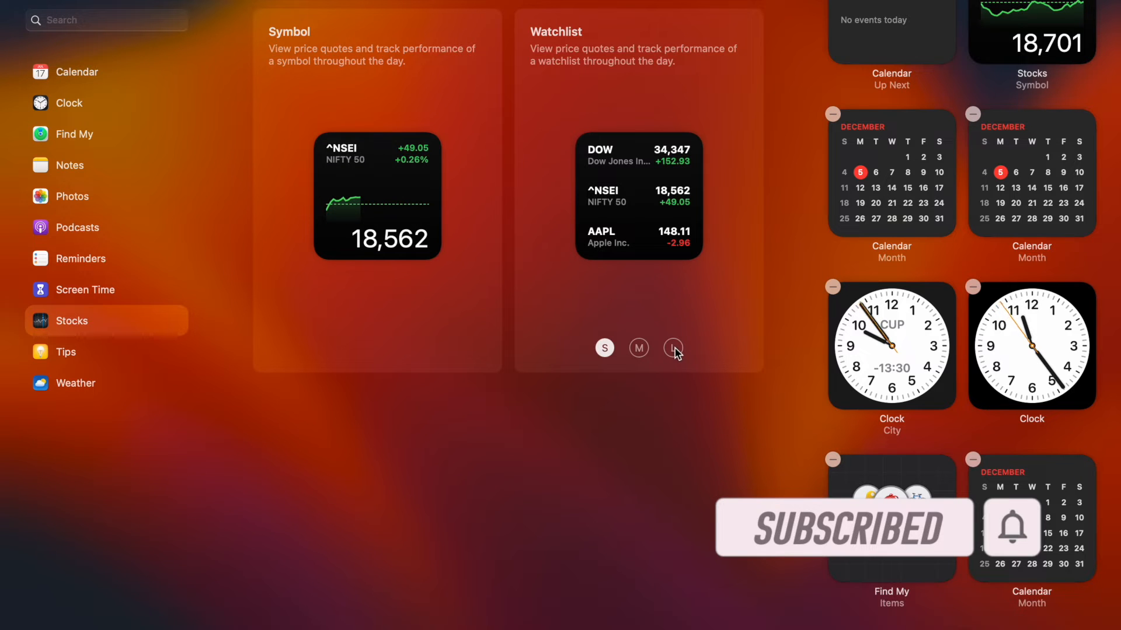
click(673, 348)
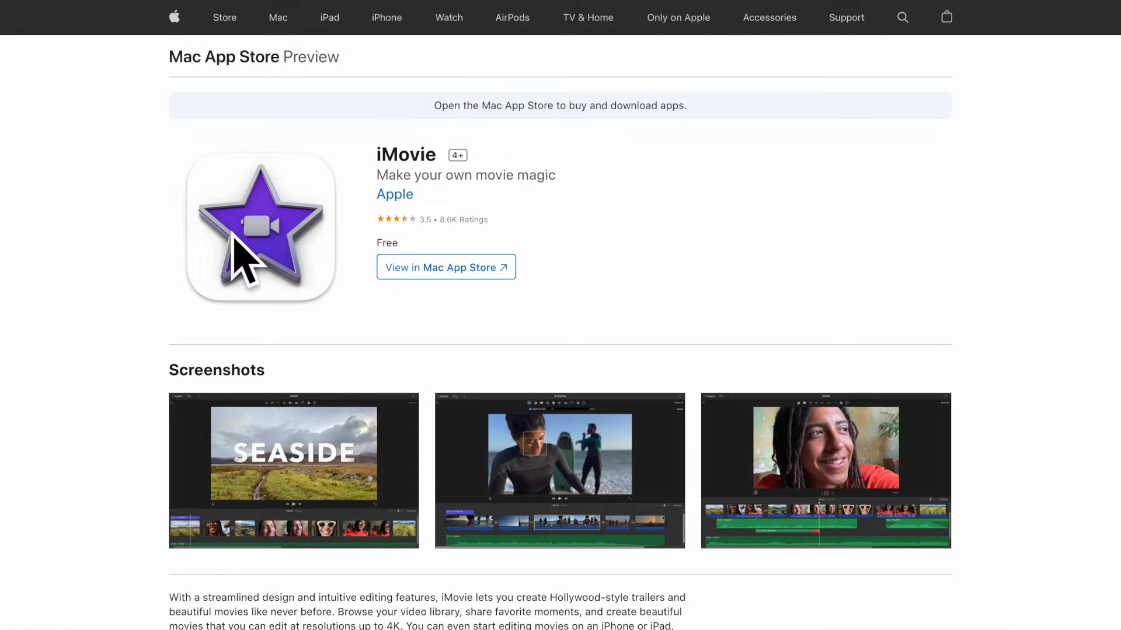
mouse_move(391, 314)
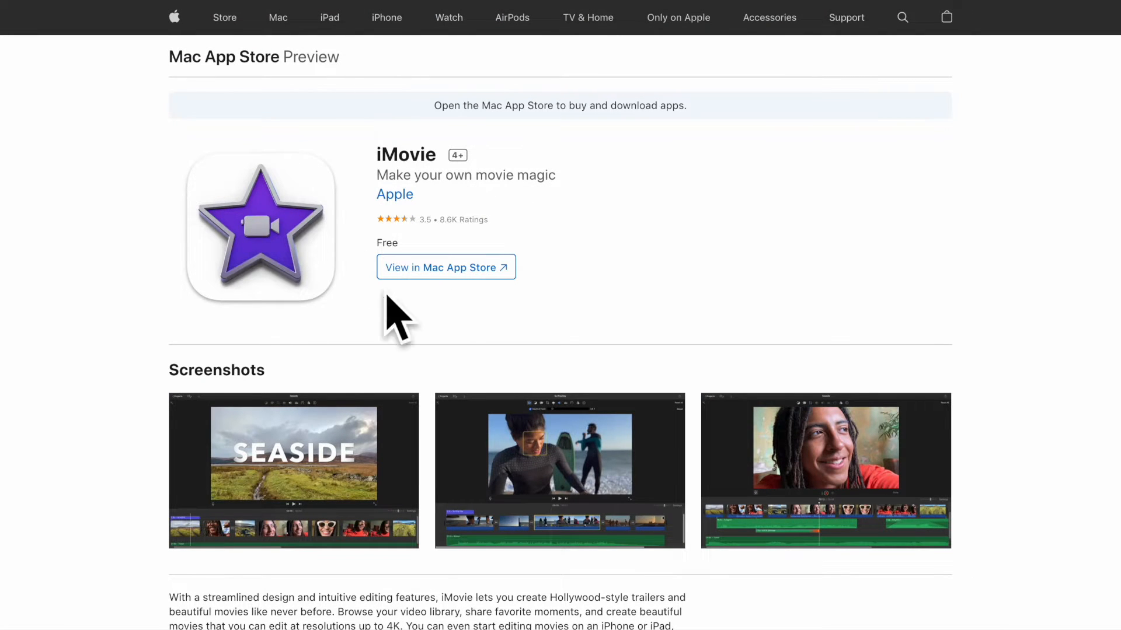
mouse_move(330, 486)
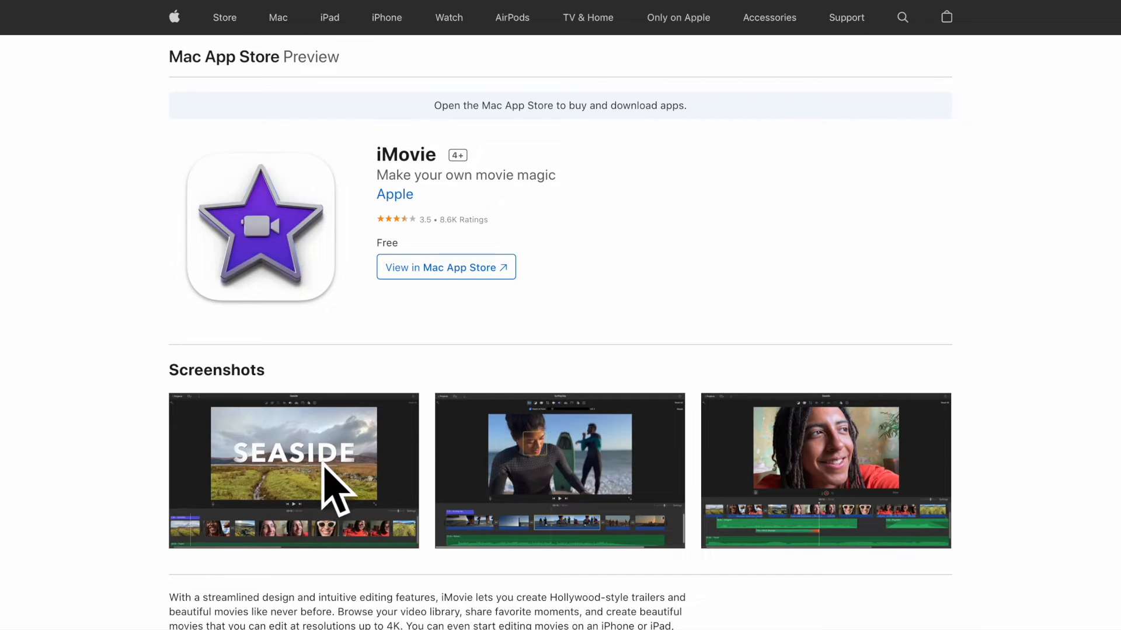
mouse_move(460, 468)
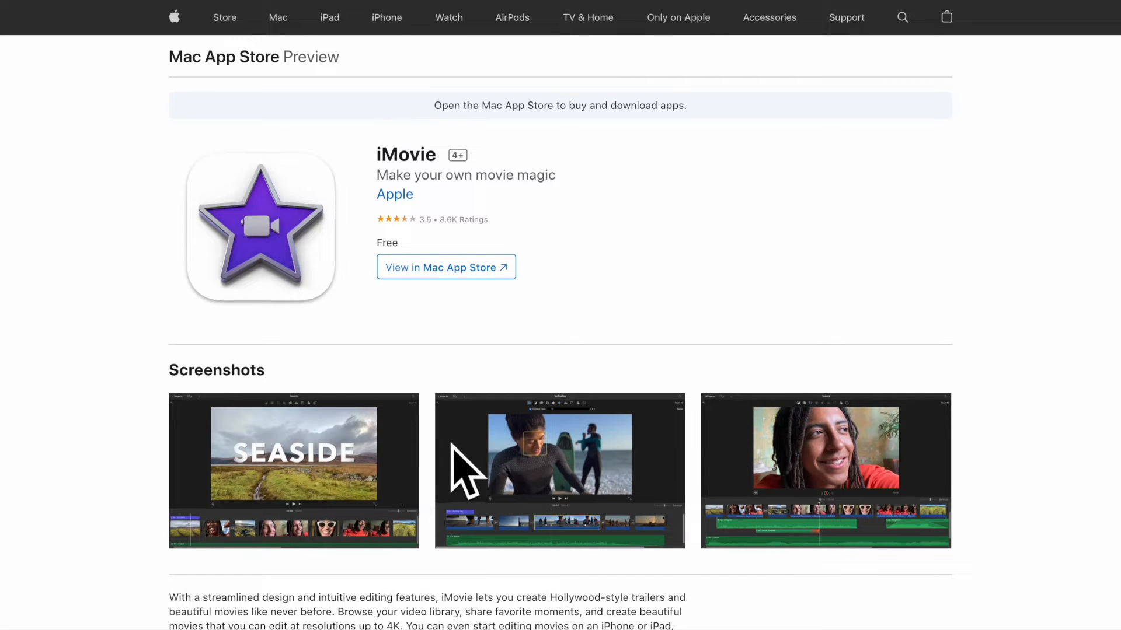
mouse_move(667, 519)
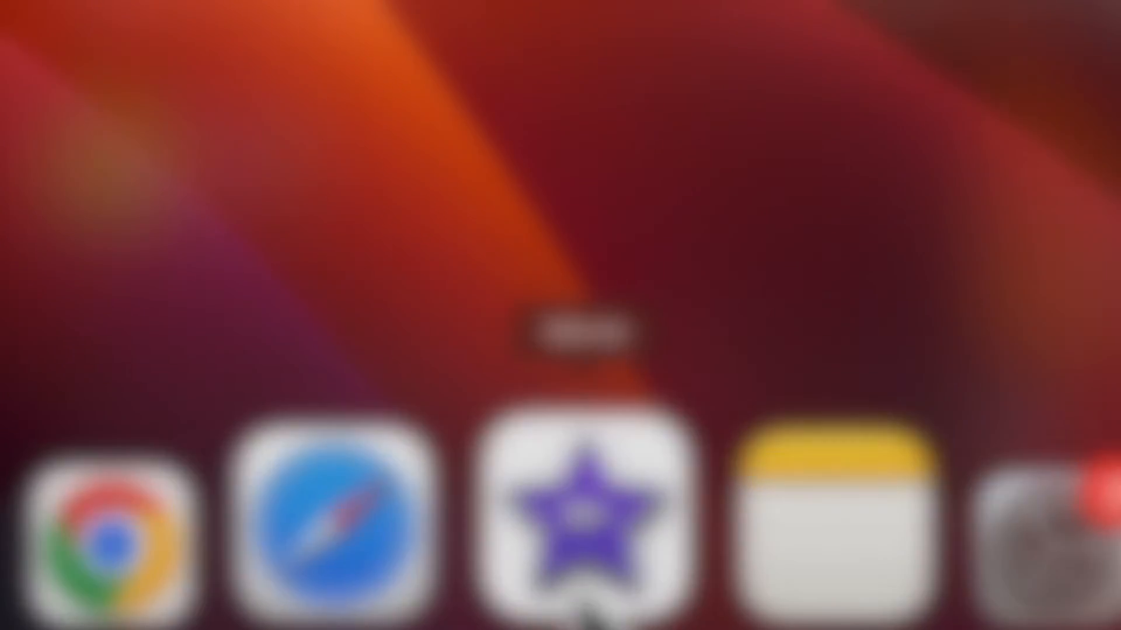
Step: Launch iMovie from the Dock so the My Movie 66 project shows its clip
click(580, 508)
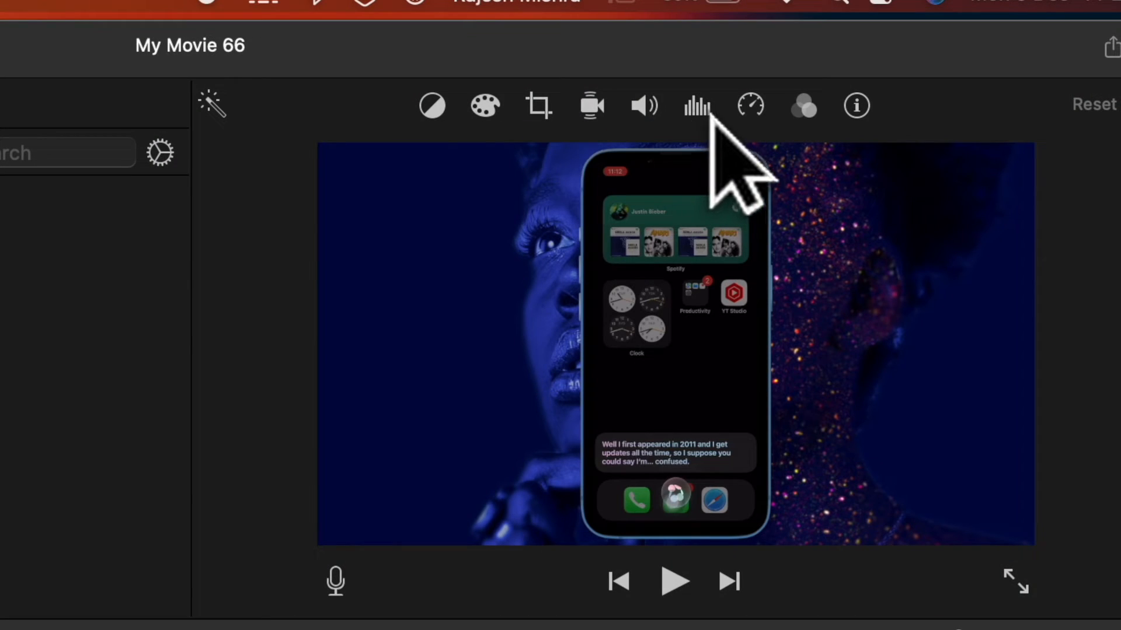
mouse_move(696, 143)
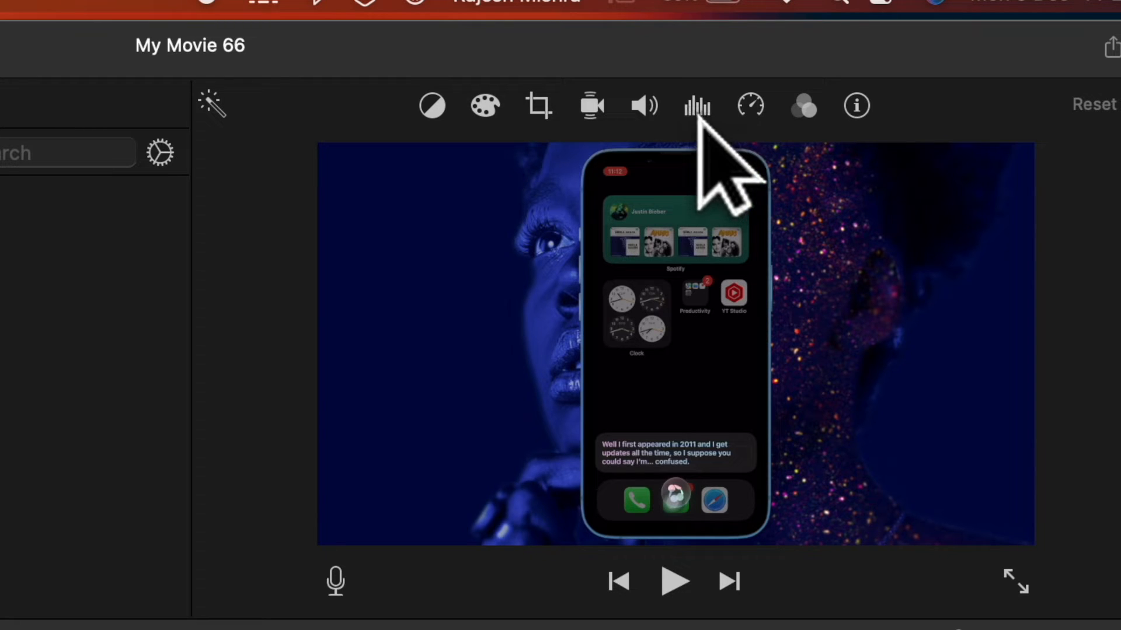
Step: Bring the clip's Reduce background noise amount down from 87% to 0%, leaving it enabled
click(697, 106)
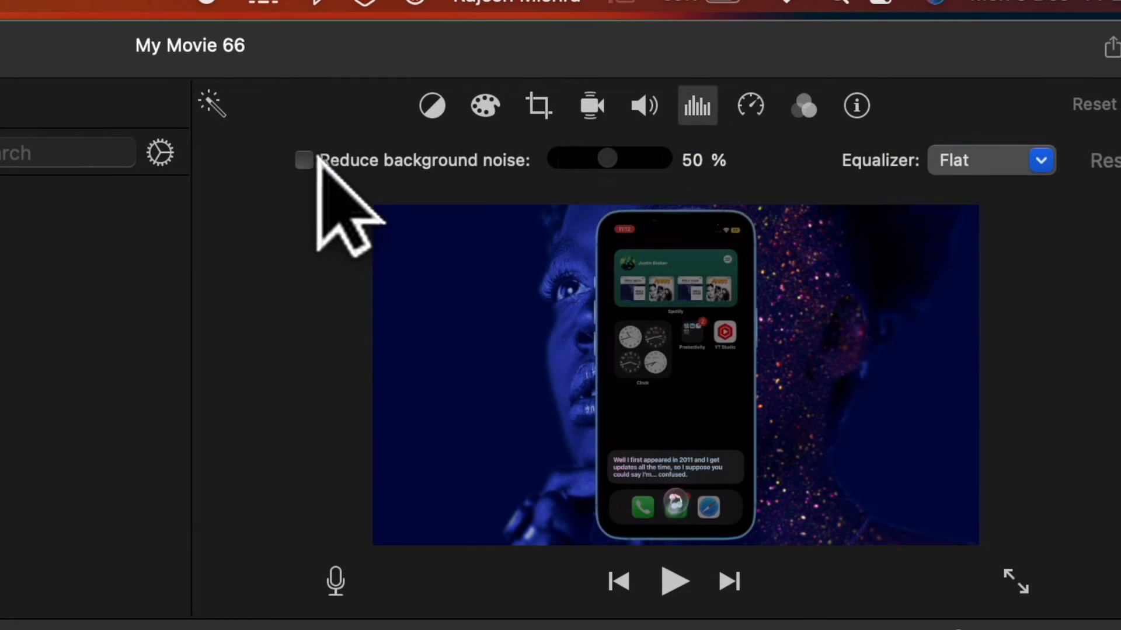
drag(605, 158, 637, 158)
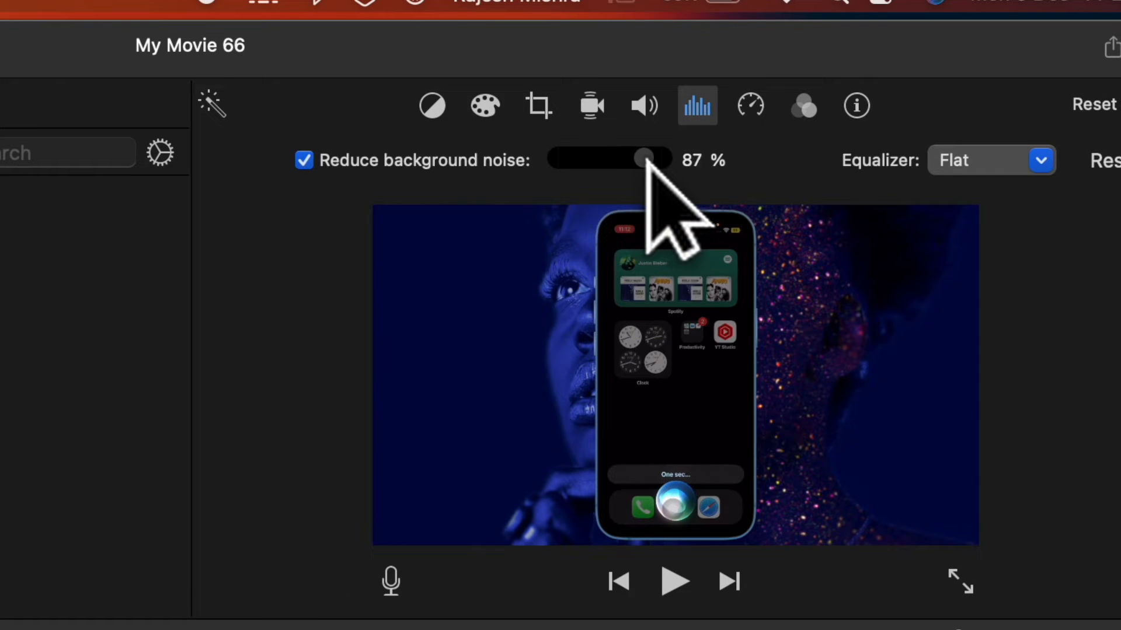
drag(640, 158, 614, 158)
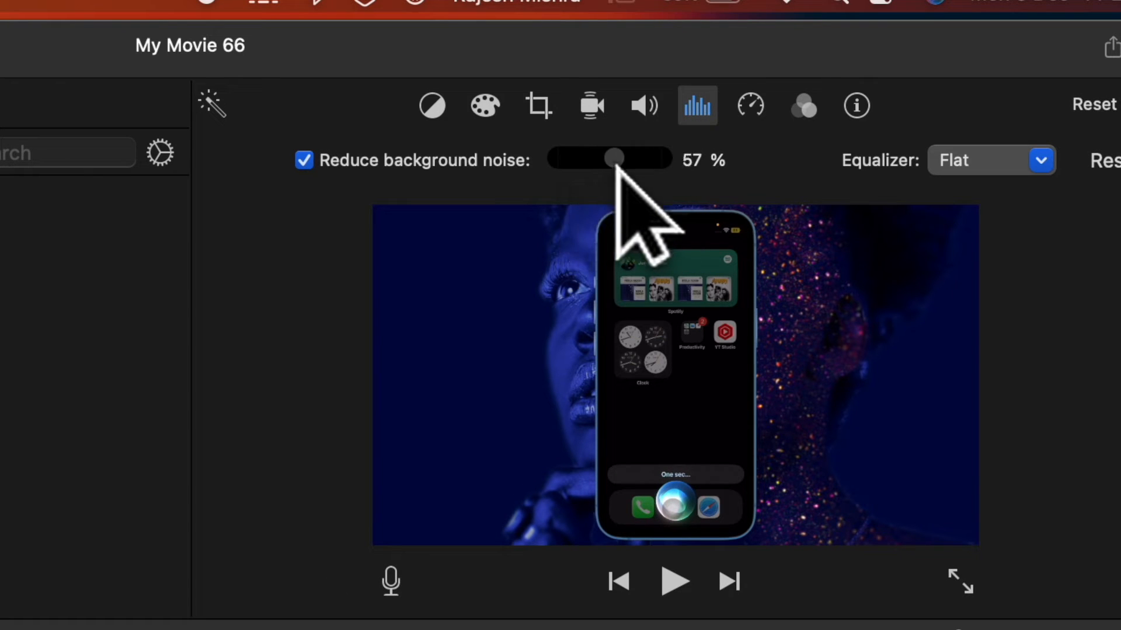
drag(613, 159, 570, 158)
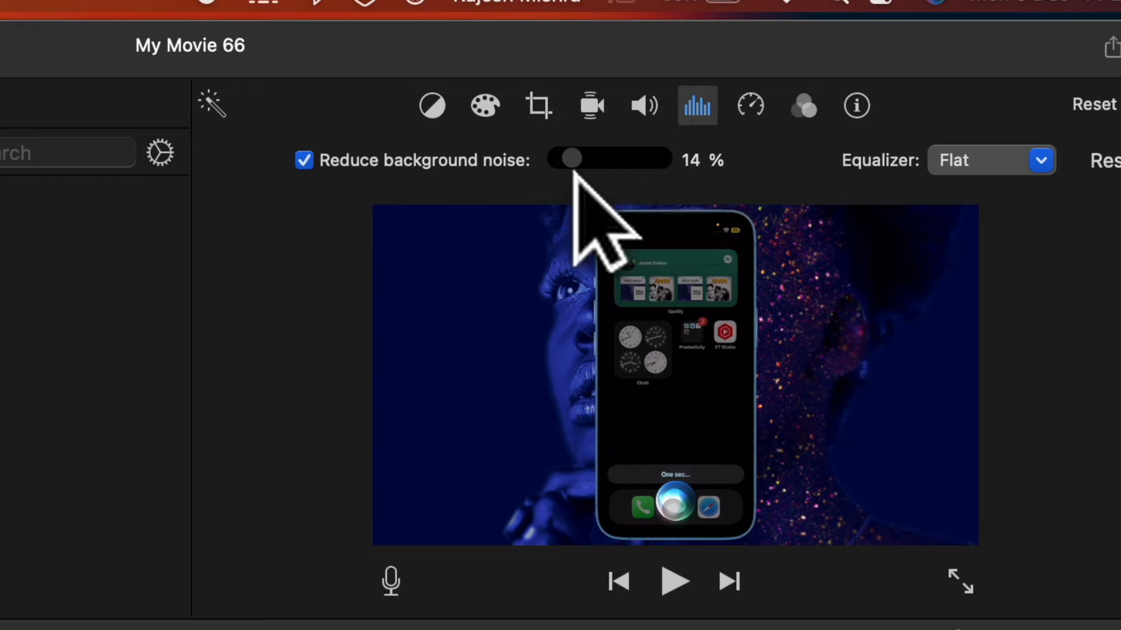
drag(568, 159, 504, 155)
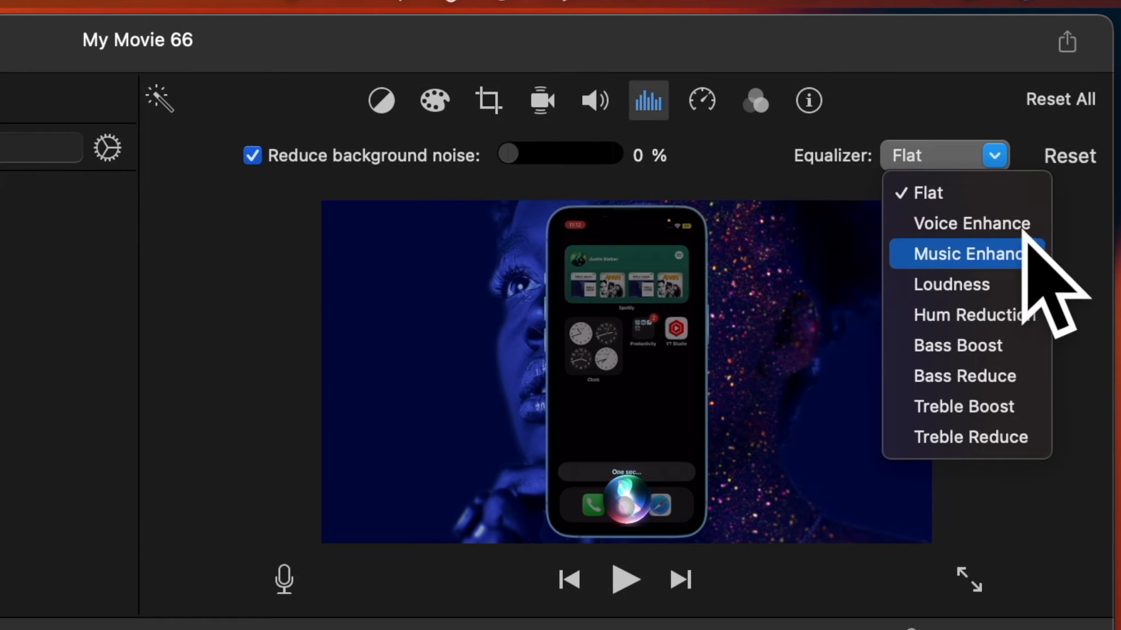
mouse_move(963, 315)
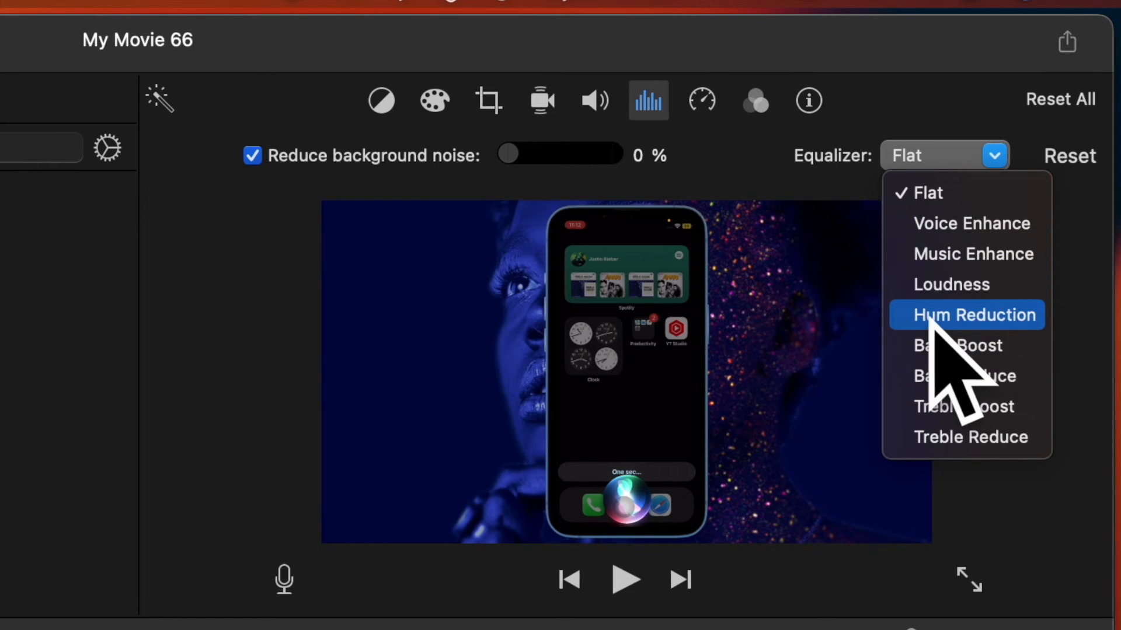
Step: Try the Hum Reduction equalizer preset, then settle on Voice Enhance for the clip
click(966, 316)
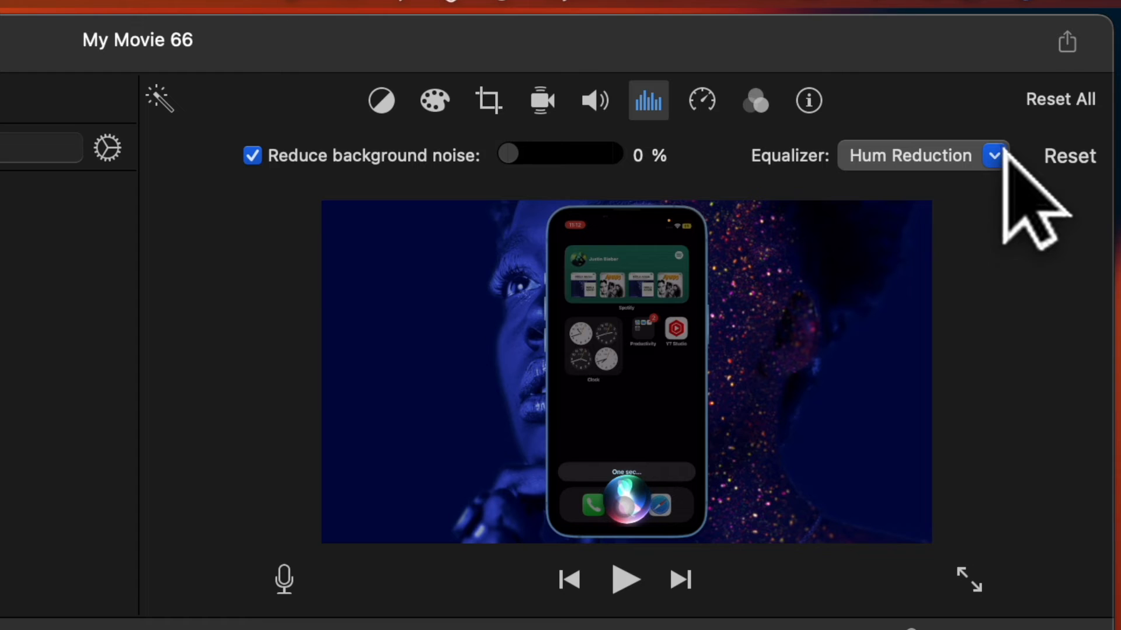
click(994, 156)
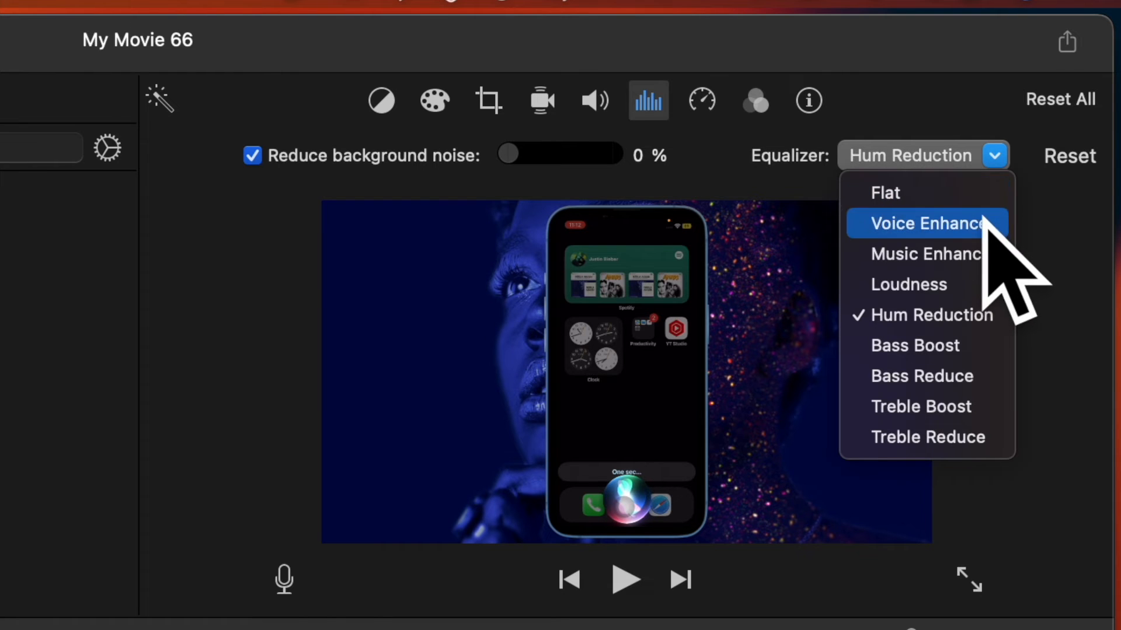
click(924, 224)
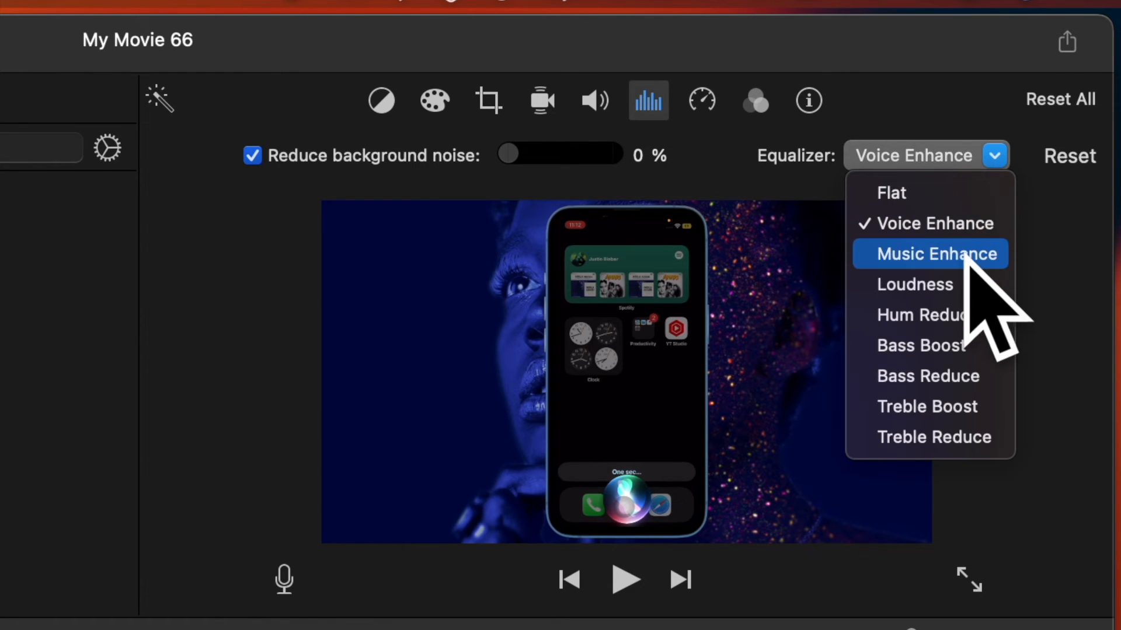
click(936, 253)
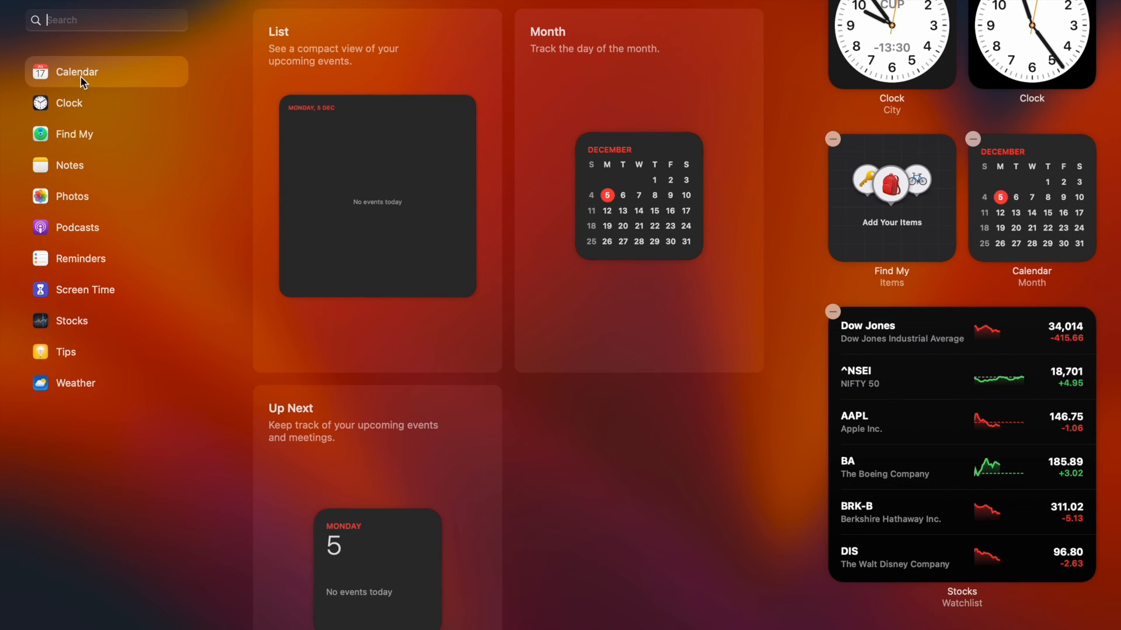
mouse_move(343, 582)
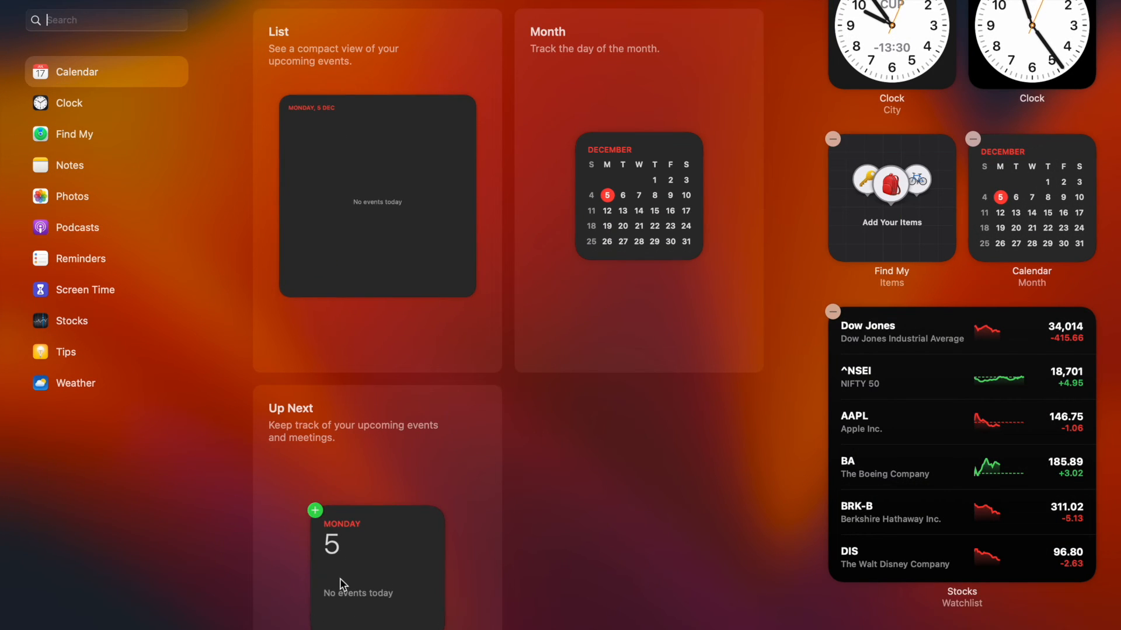
Step: Browse the Podcasts widgets, previewing Up Next at large then small size
scroll(down, 3)
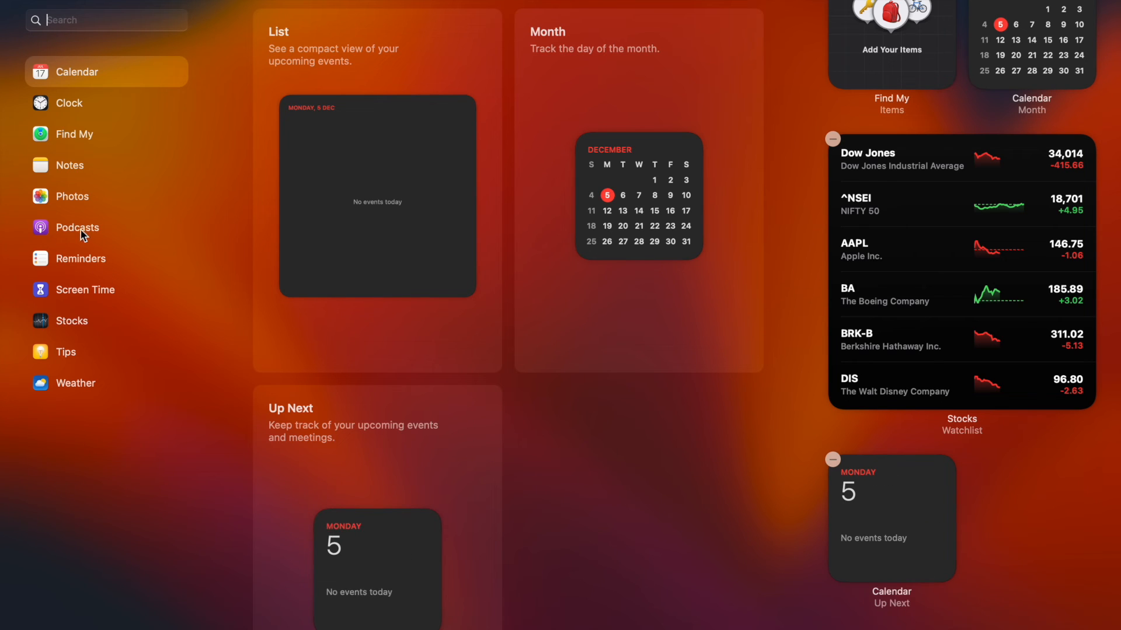
click(77, 228)
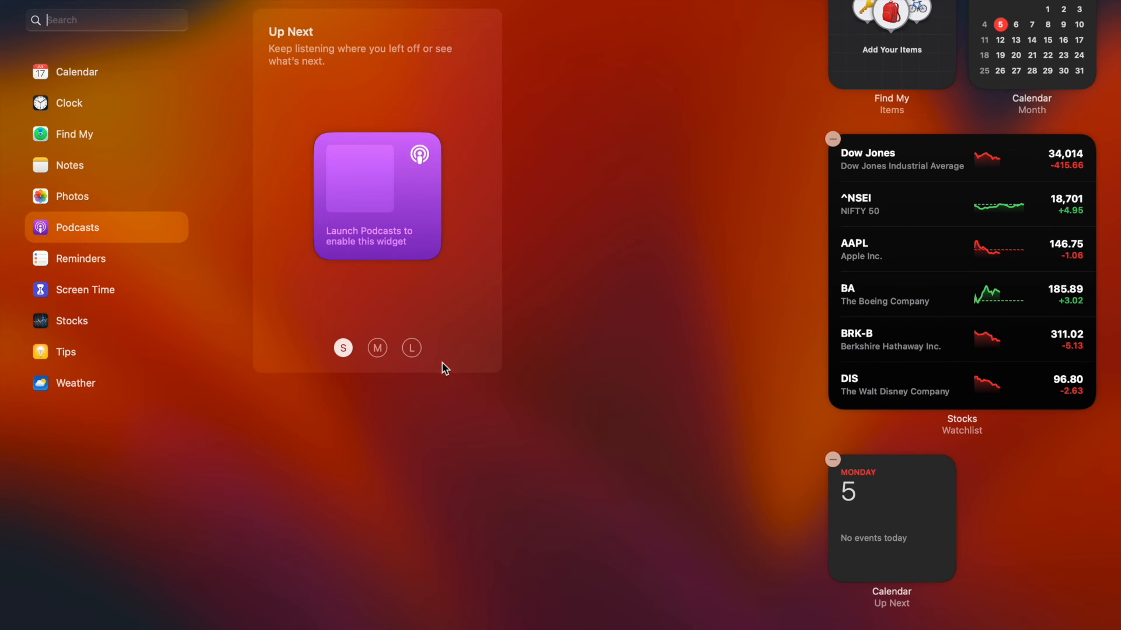
click(412, 348)
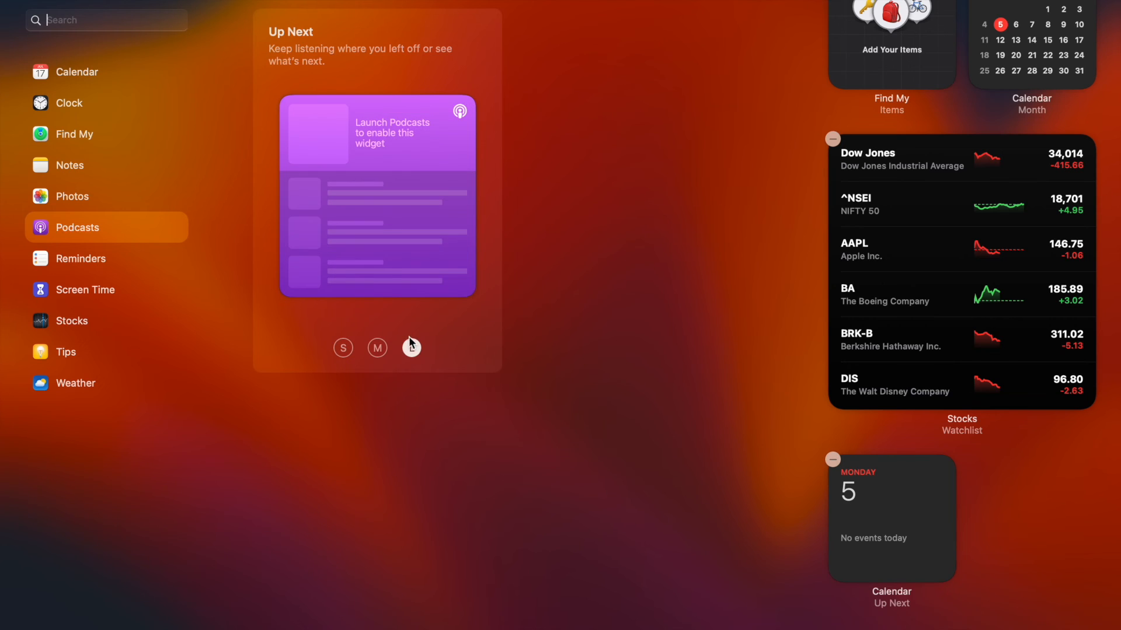
click(343, 348)
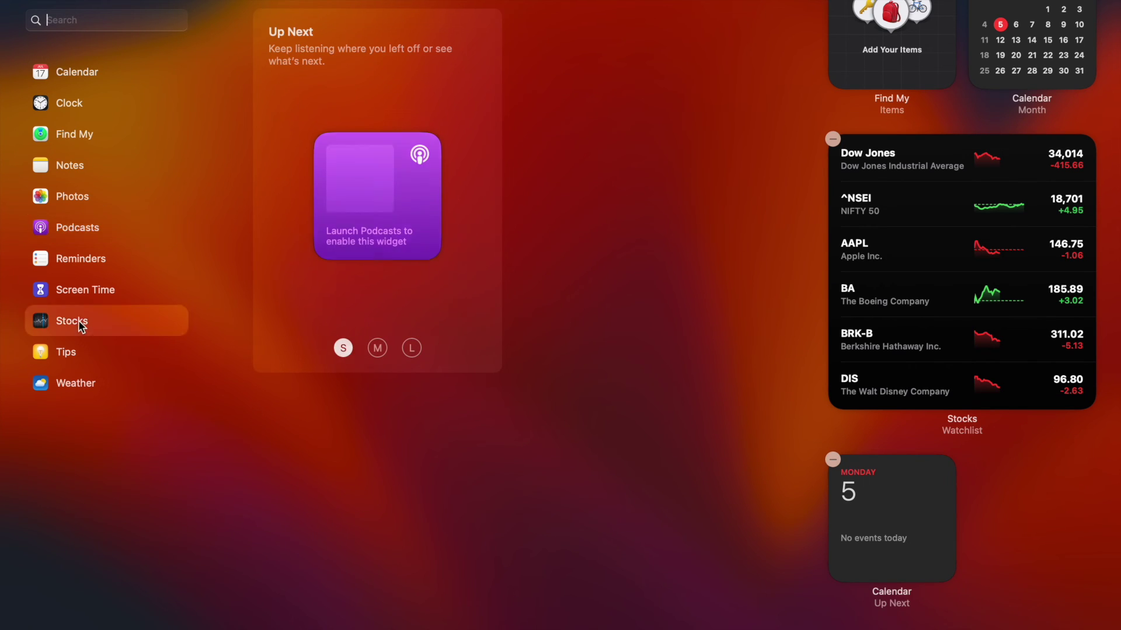
Step: Browse the Tips and Weather widgets, previewing the Forecast widget at large size
click(65, 352)
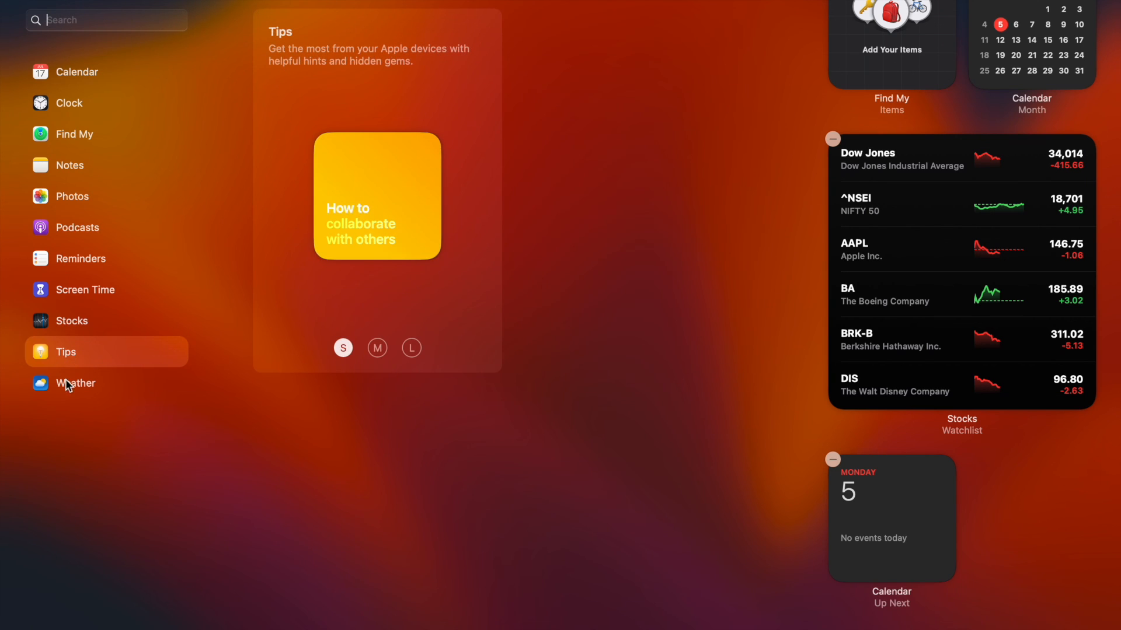
click(75, 383)
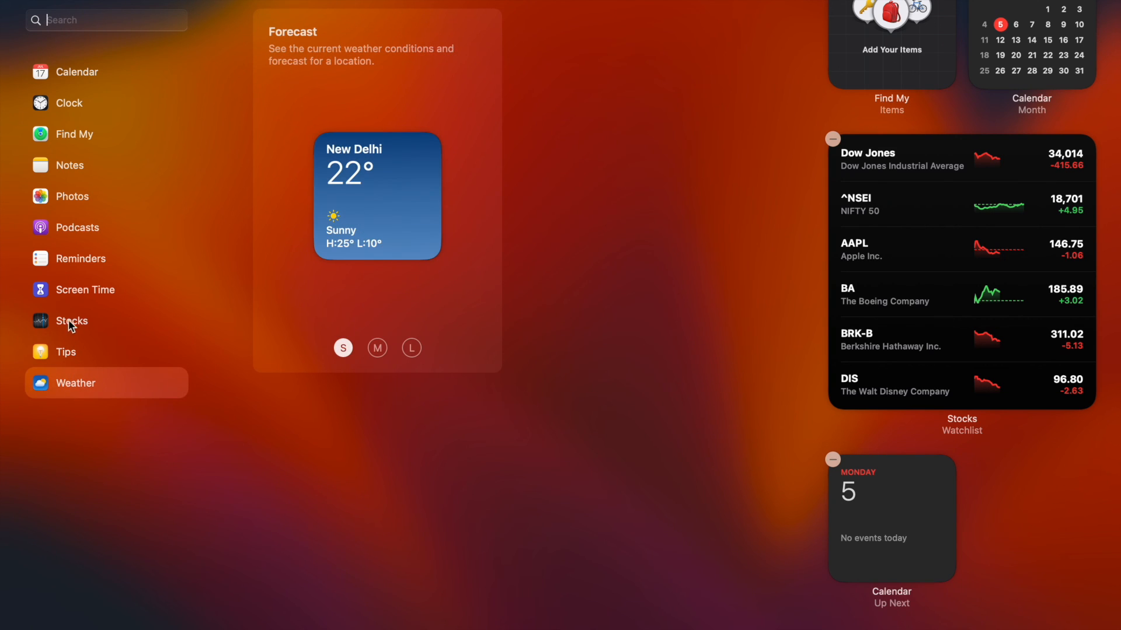
click(411, 348)
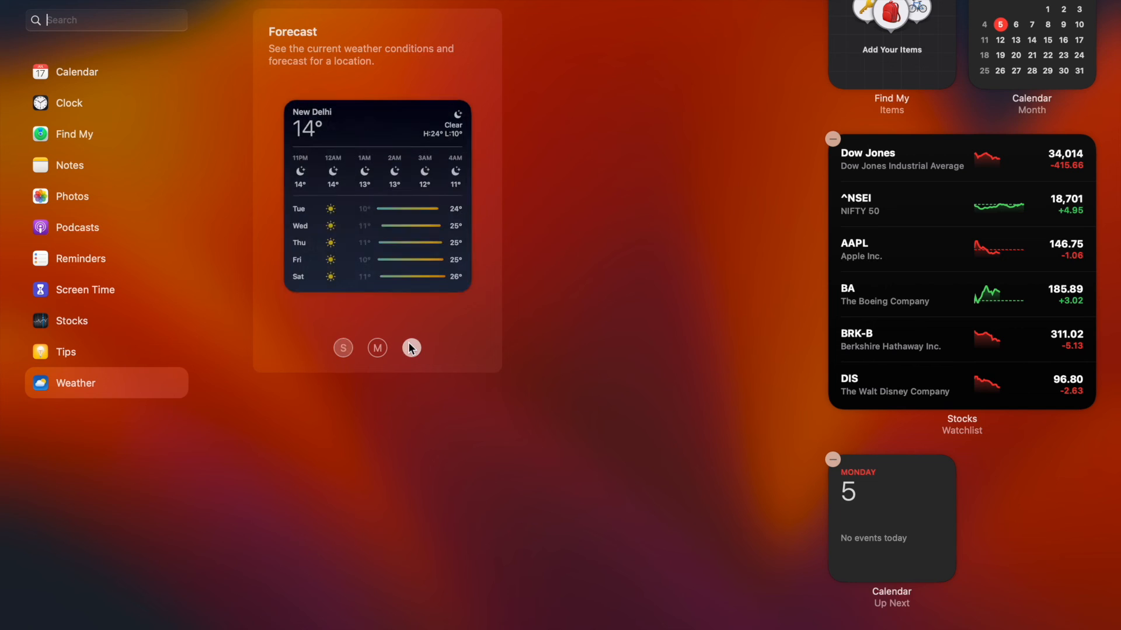